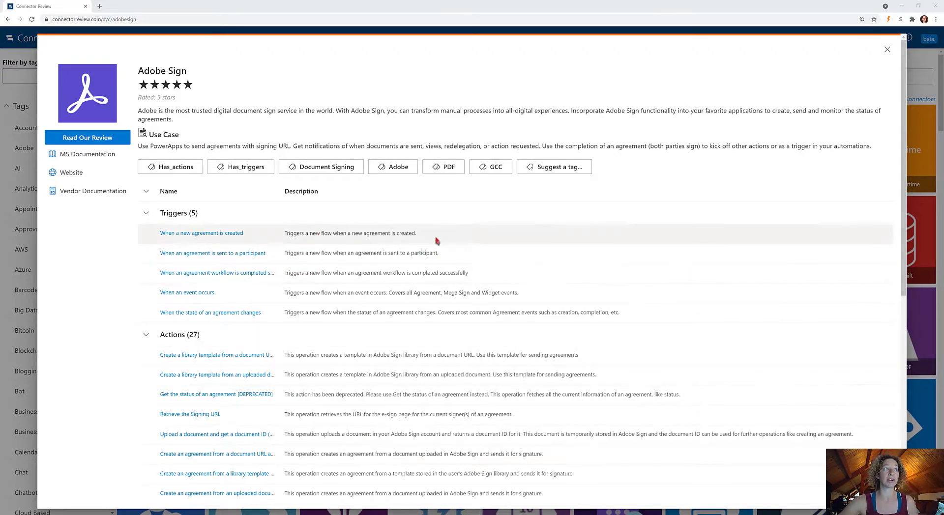
{"action": "mouse_move", "coordinate": [698, 125]}
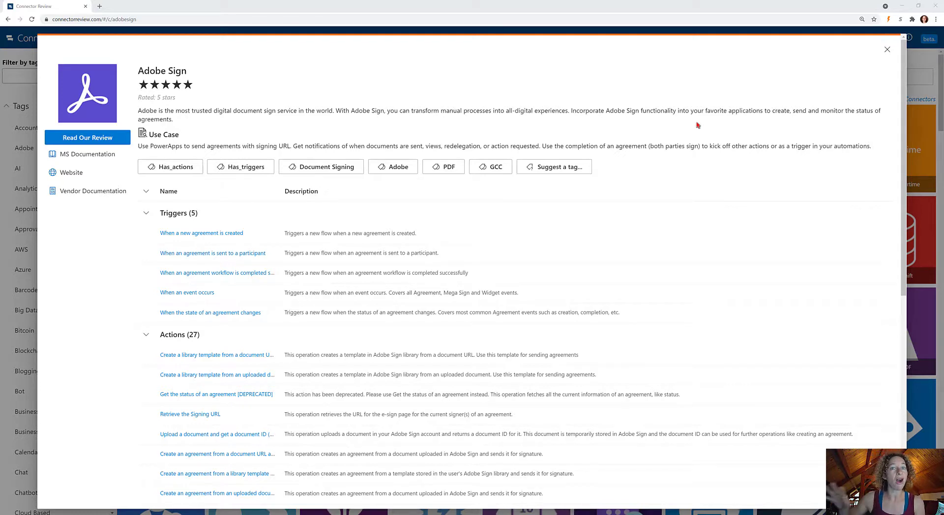
{"action": "mouse_move", "coordinate": [557, 211]}
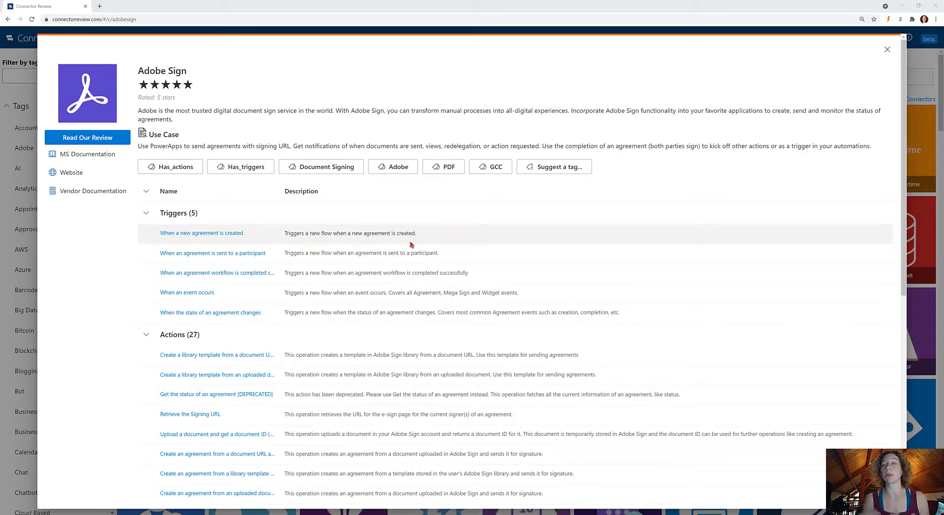
{"action": "mouse_move", "coordinate": [399, 242]}
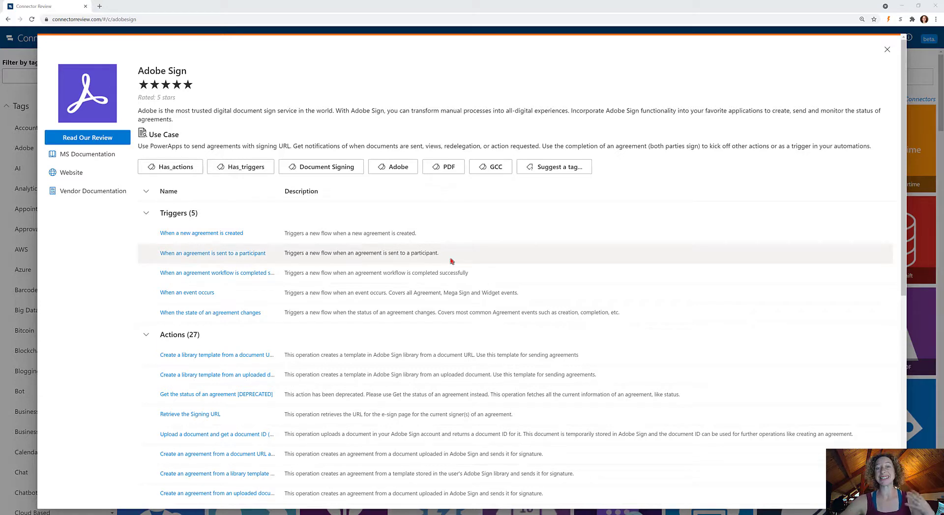
{"action": "mouse_move", "coordinate": [493, 259]}
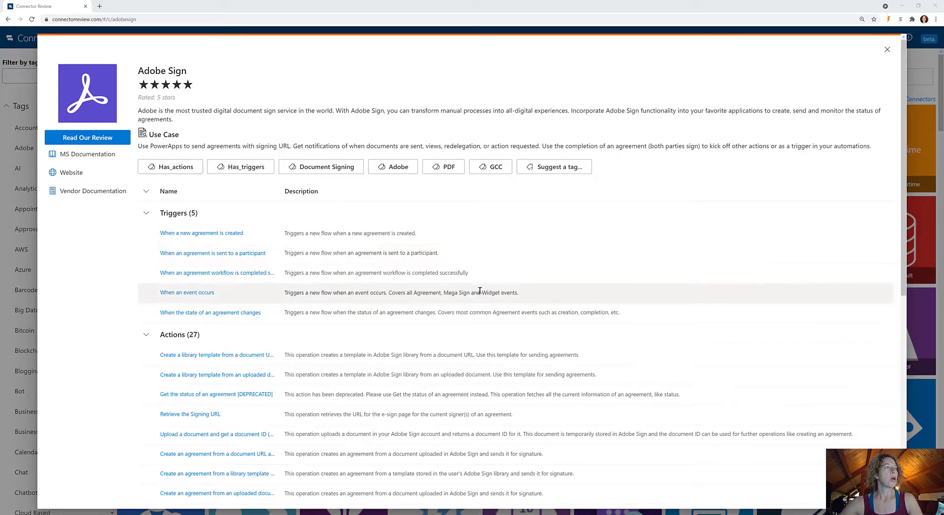
{"action": "mouse_move", "coordinate": [485, 275]}
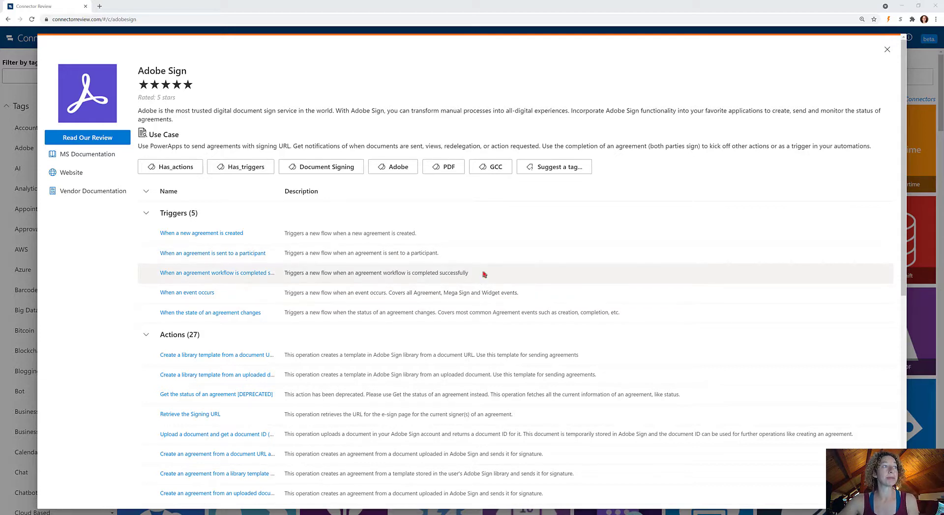
{"action": "mouse_move", "coordinate": [444, 298]}
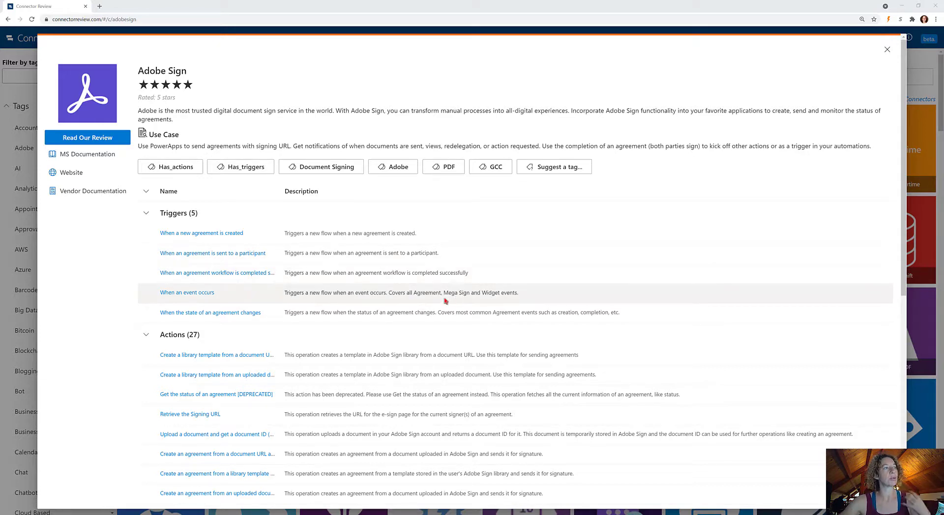
{"action": "mouse_move", "coordinate": [650, 322]}
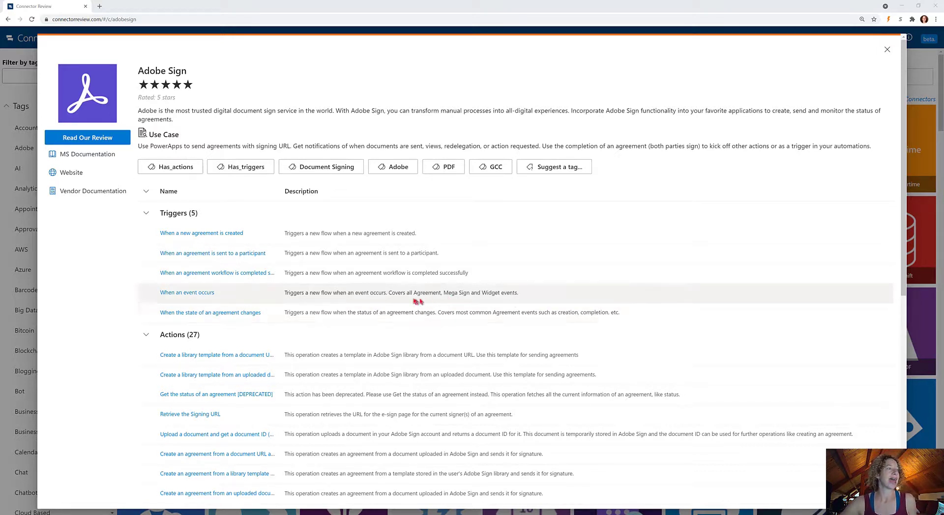
{"action": "mouse_move", "coordinate": [391, 325]}
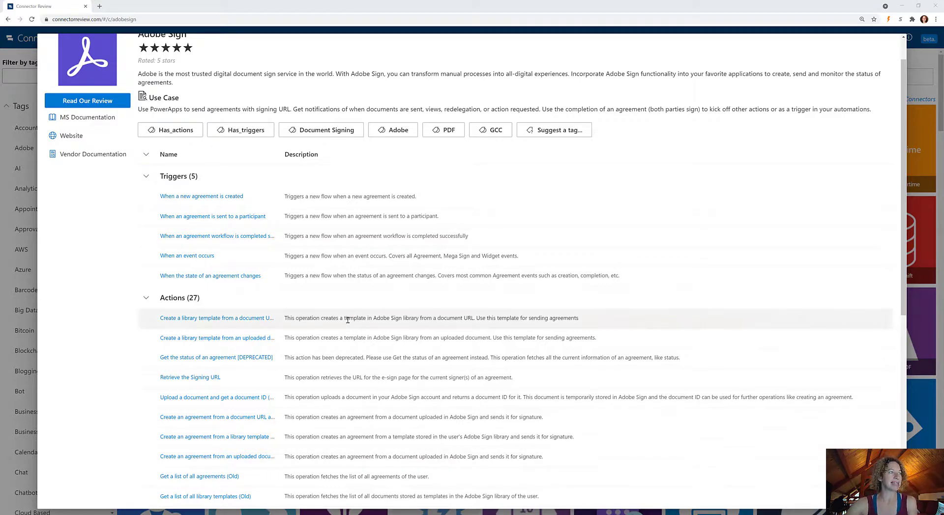
Step: Filter the connector gallery by the Document Signing tag from Adobe Sign's details, showing 14 connectors
{"action": "scroll", "scroll_direction": "down", "scroll_amount": 3}
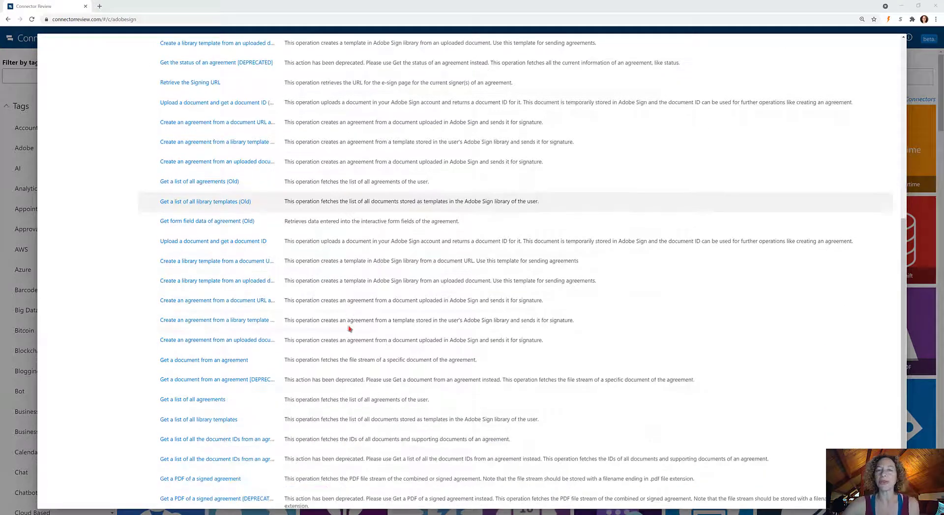
{"action": "scroll", "scroll_direction": "down", "scroll_amount": 3}
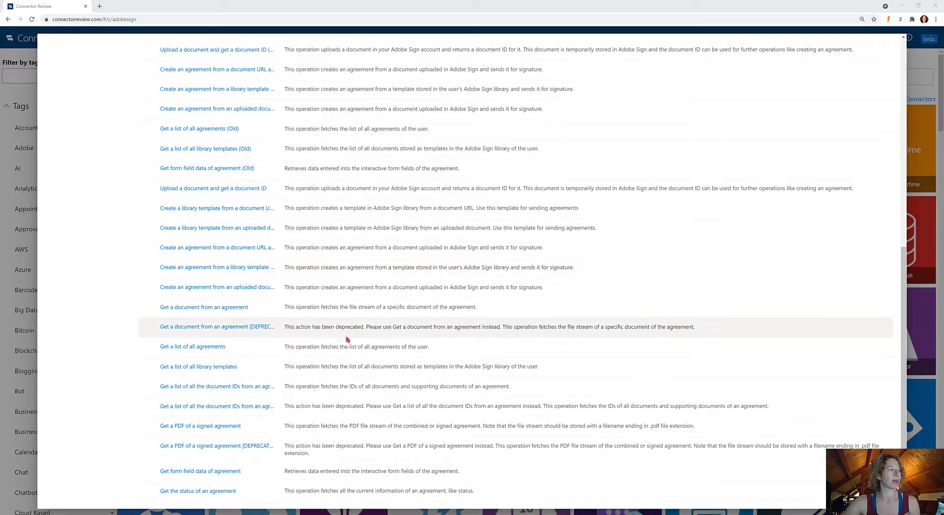
{"action": "scroll", "scroll_direction": "up", "scroll_amount": 3}
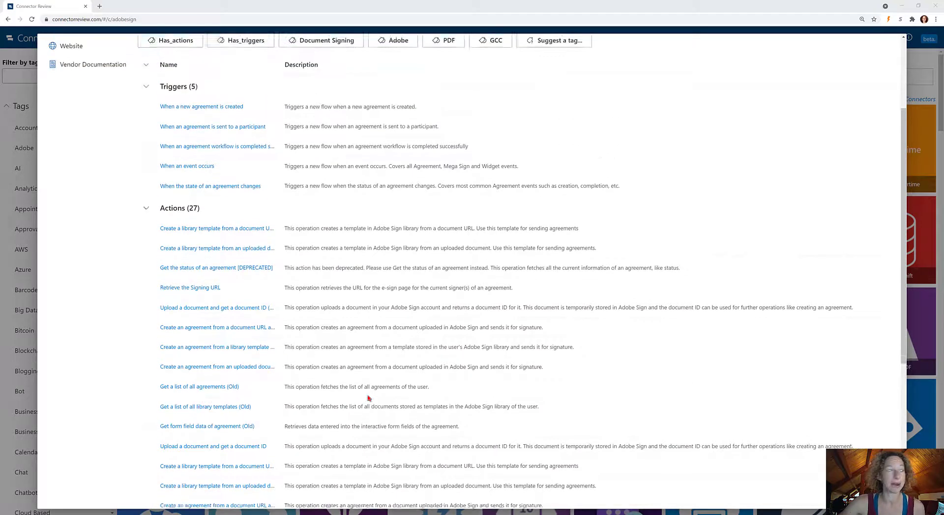
{"action": "scroll", "scroll_direction": "up", "scroll_amount": 3}
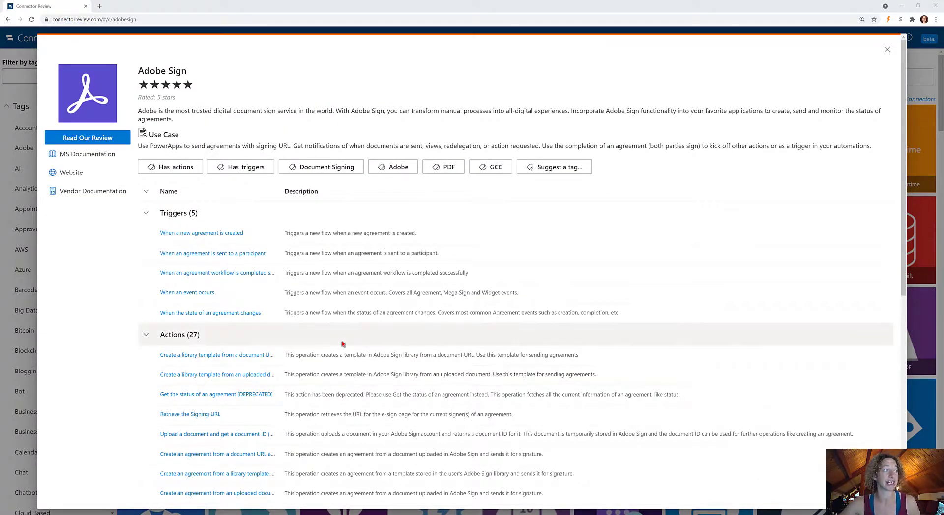
{"action": "mouse_move", "coordinate": [330, 325]}
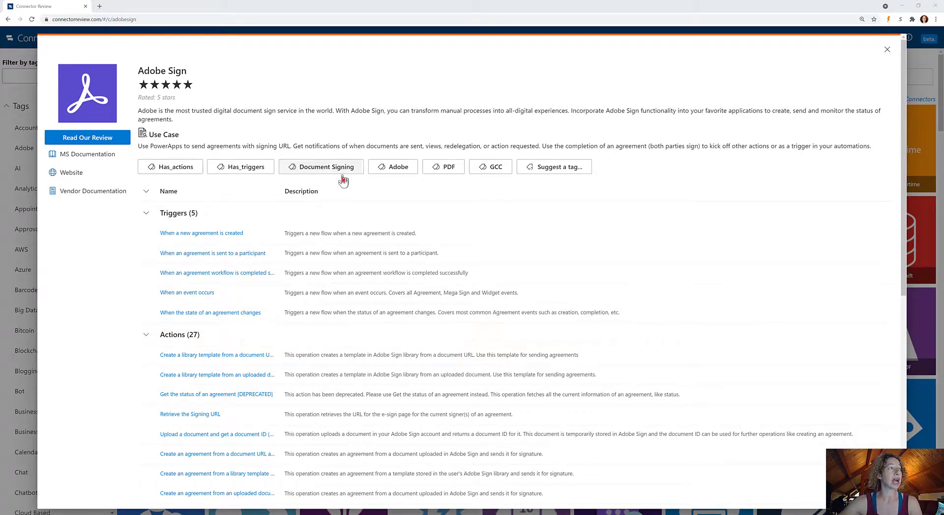
{"action": "mouse_move", "coordinate": [342, 178]}
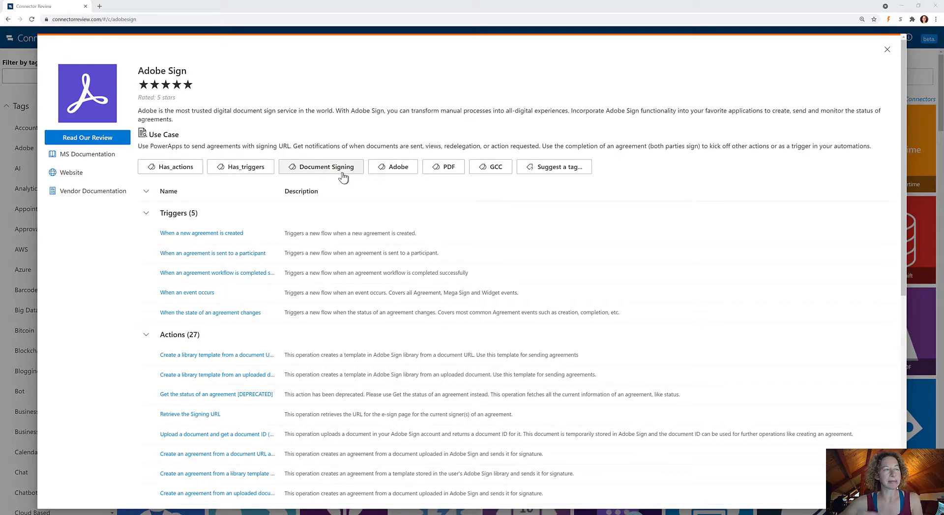
{"action": "left_click", "coordinate": [326, 167]}
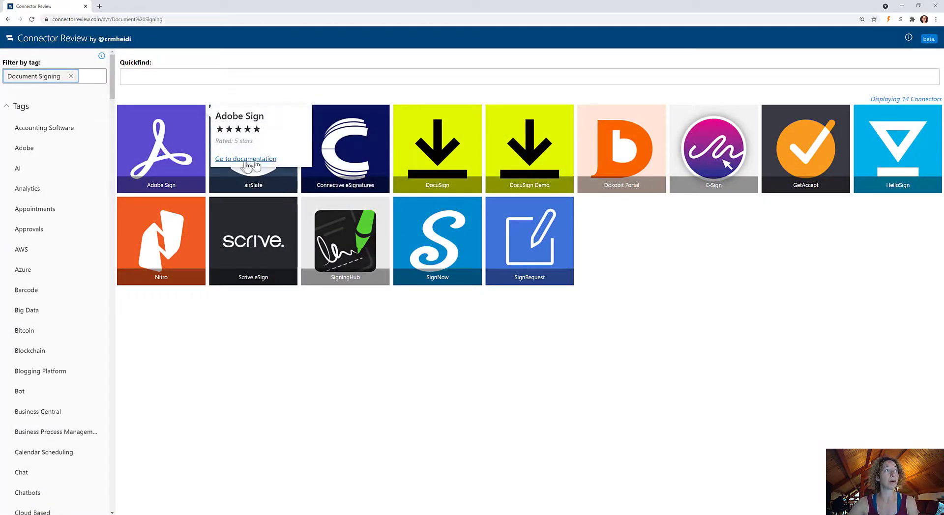
{"action": "mouse_move", "coordinate": [780, 330]}
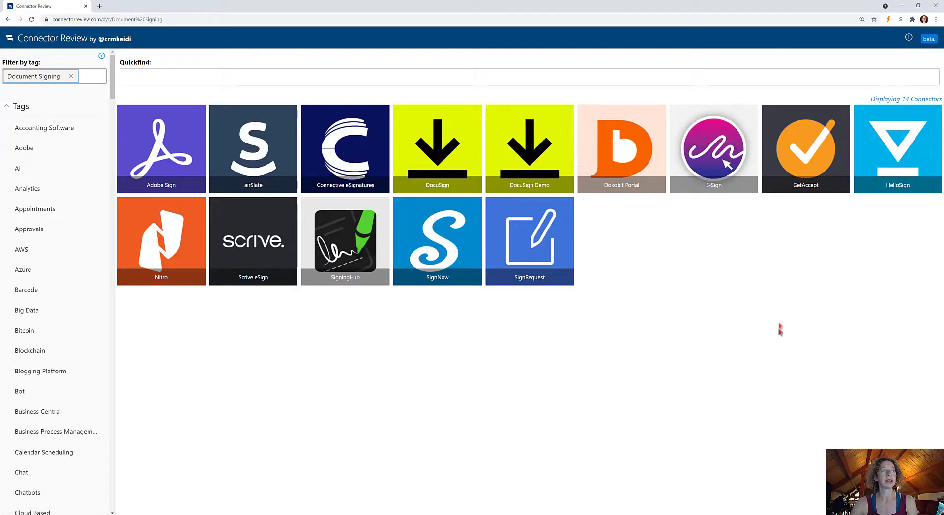
{"action": "mouse_move", "coordinate": [780, 334]}
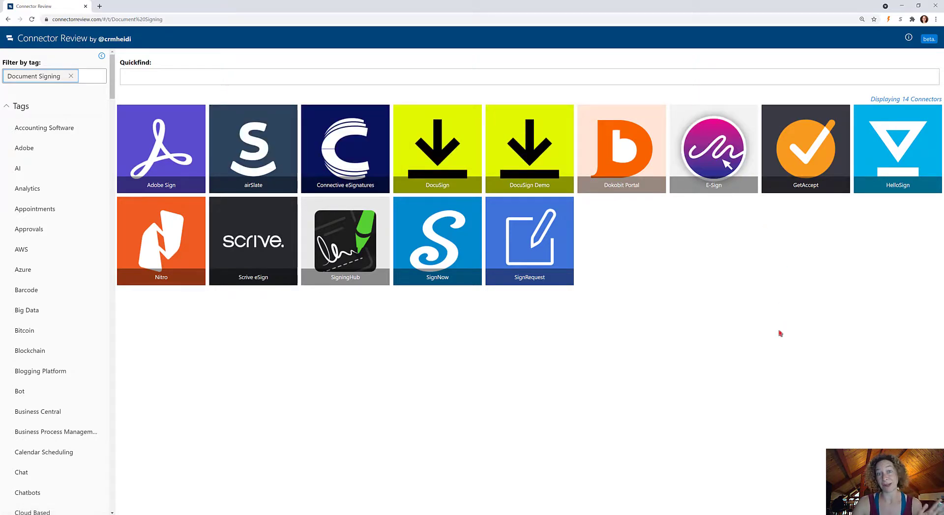